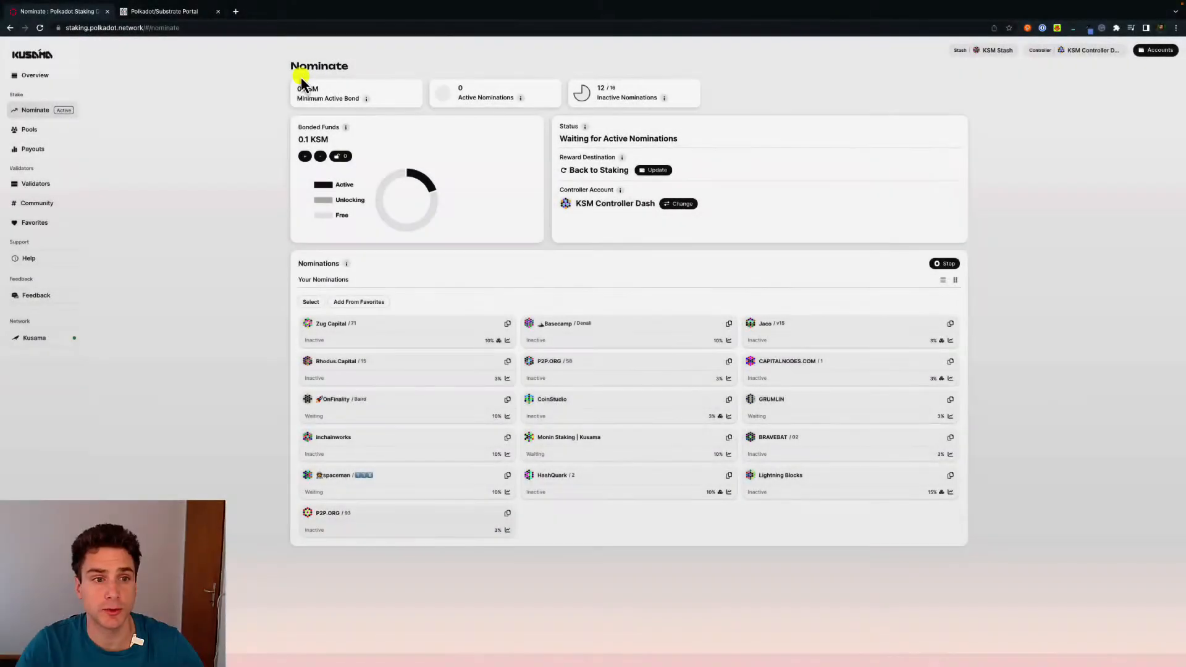
mouse_move(173, 127)
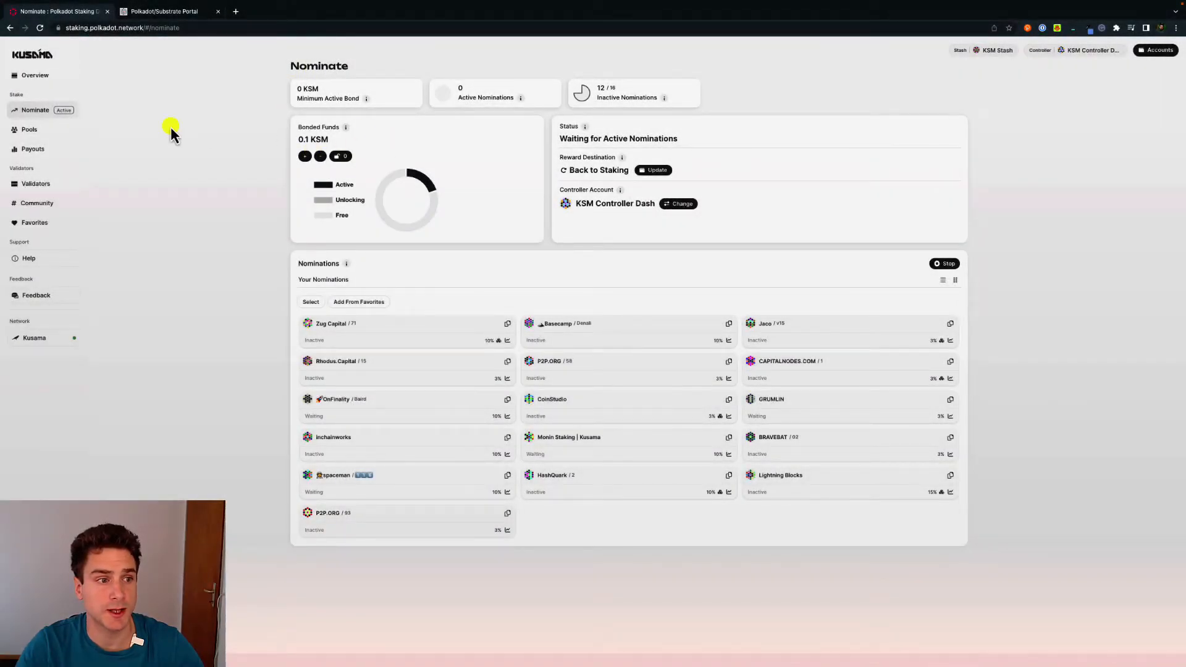
mouse_move(35, 59)
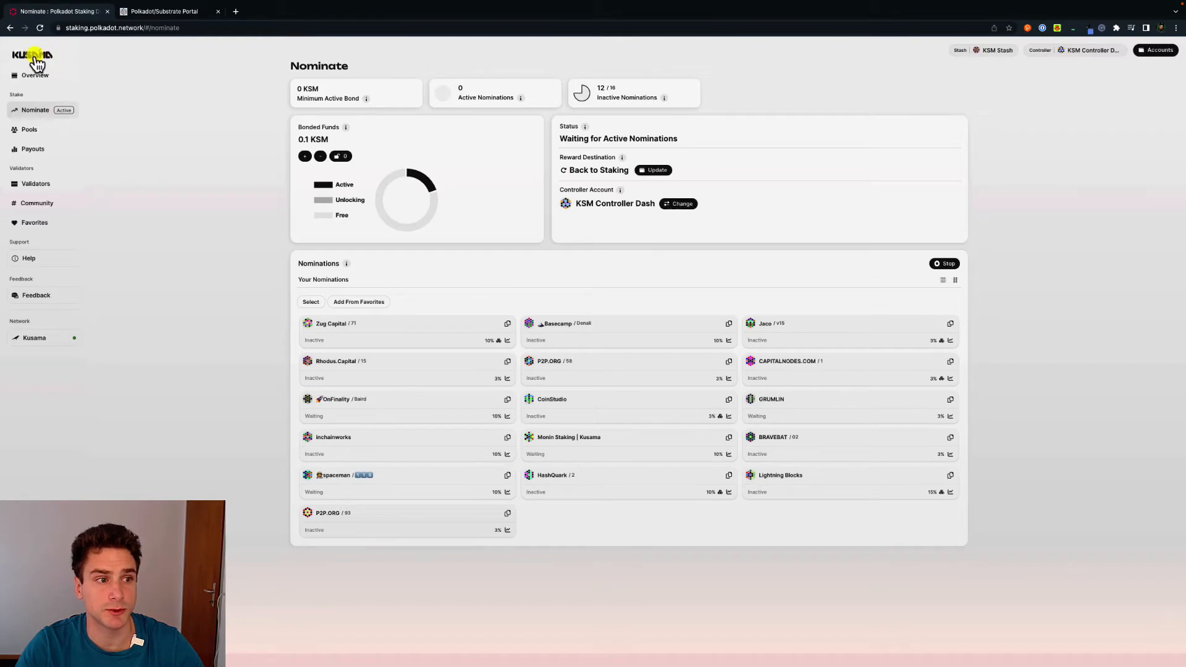
mouse_move(137, 89)
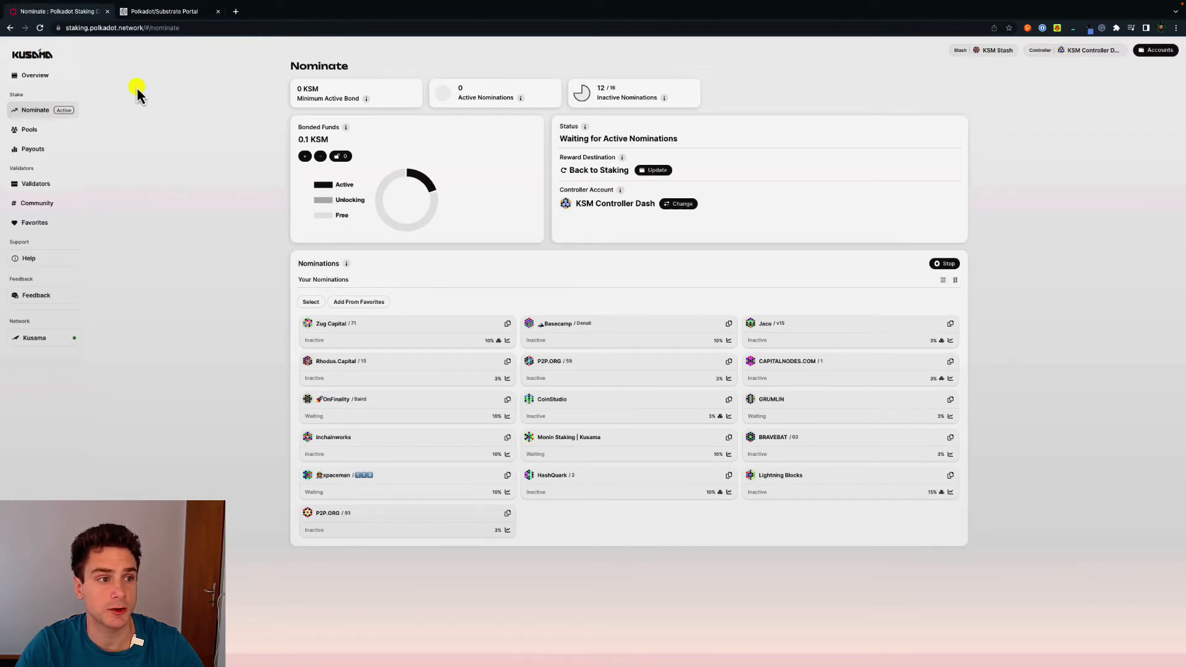
mouse_move(936, 59)
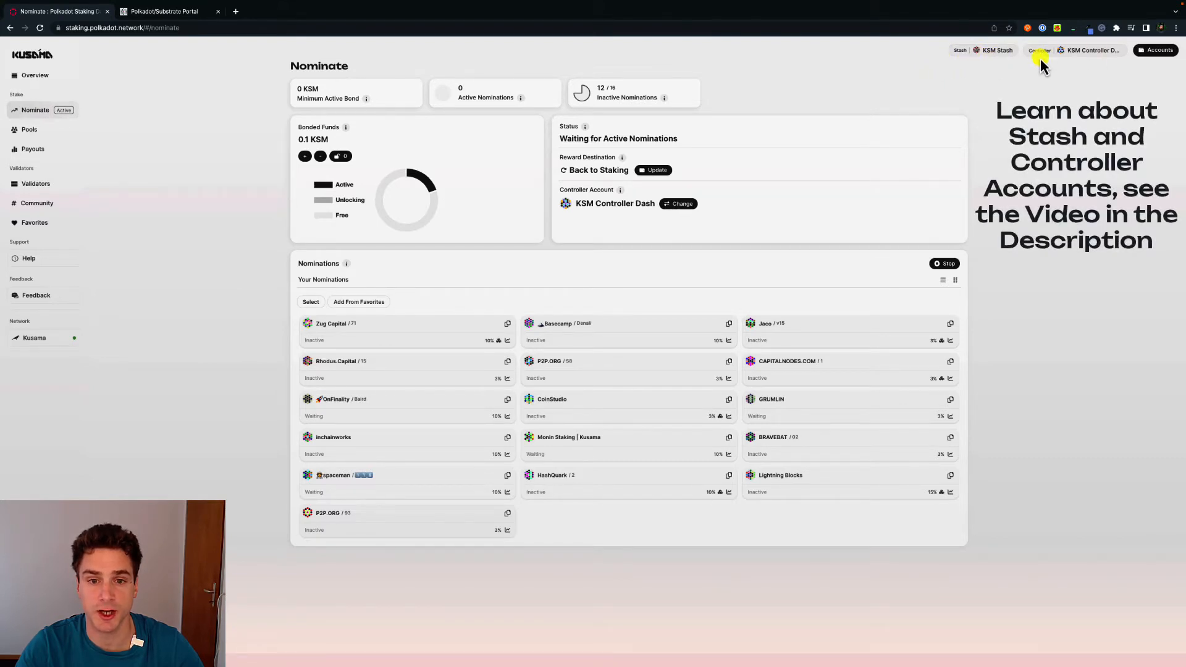
mouse_move(620, 90)
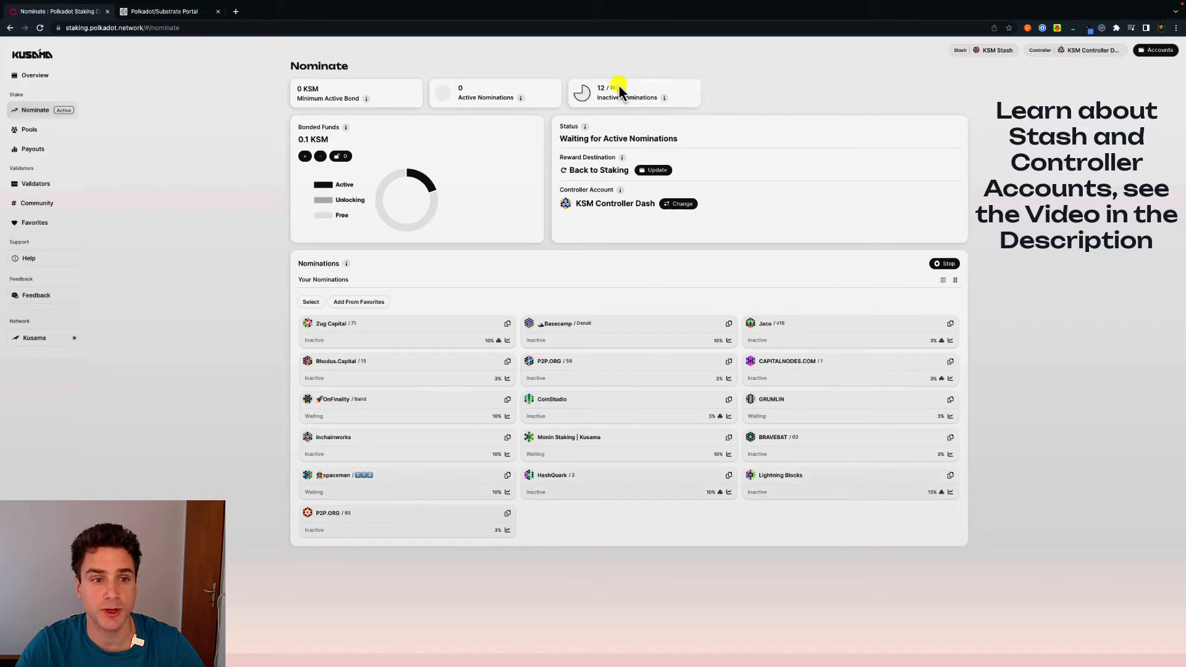
mouse_move(378, 113)
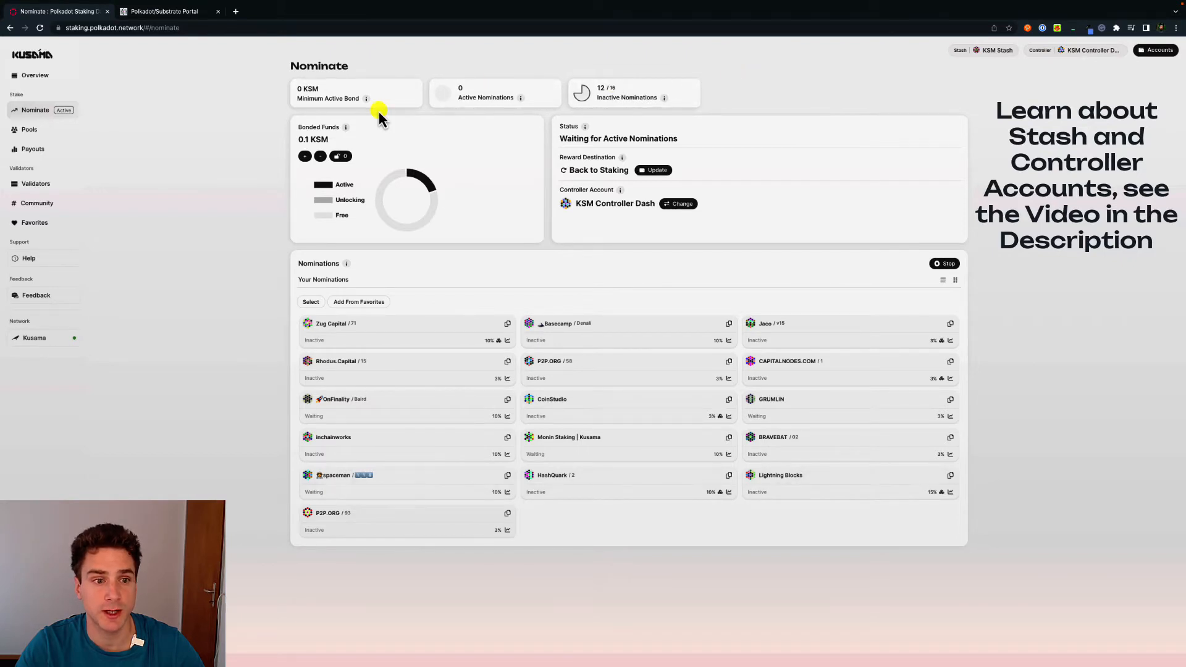
mouse_move(275, 129)
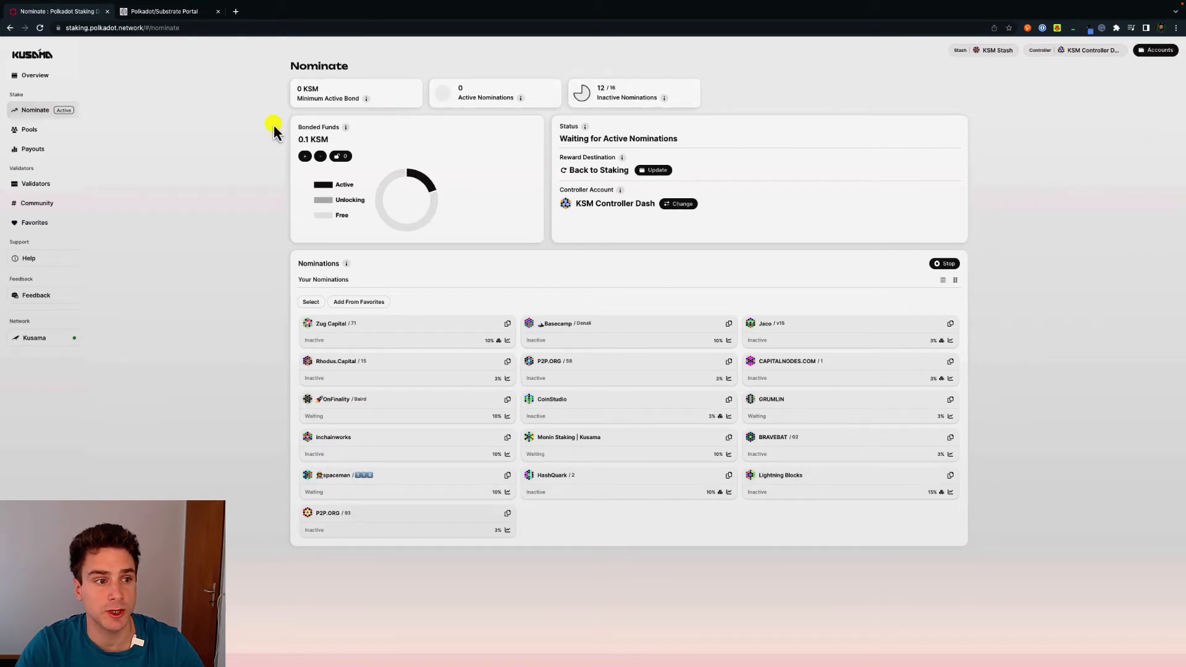
mouse_move(375, 86)
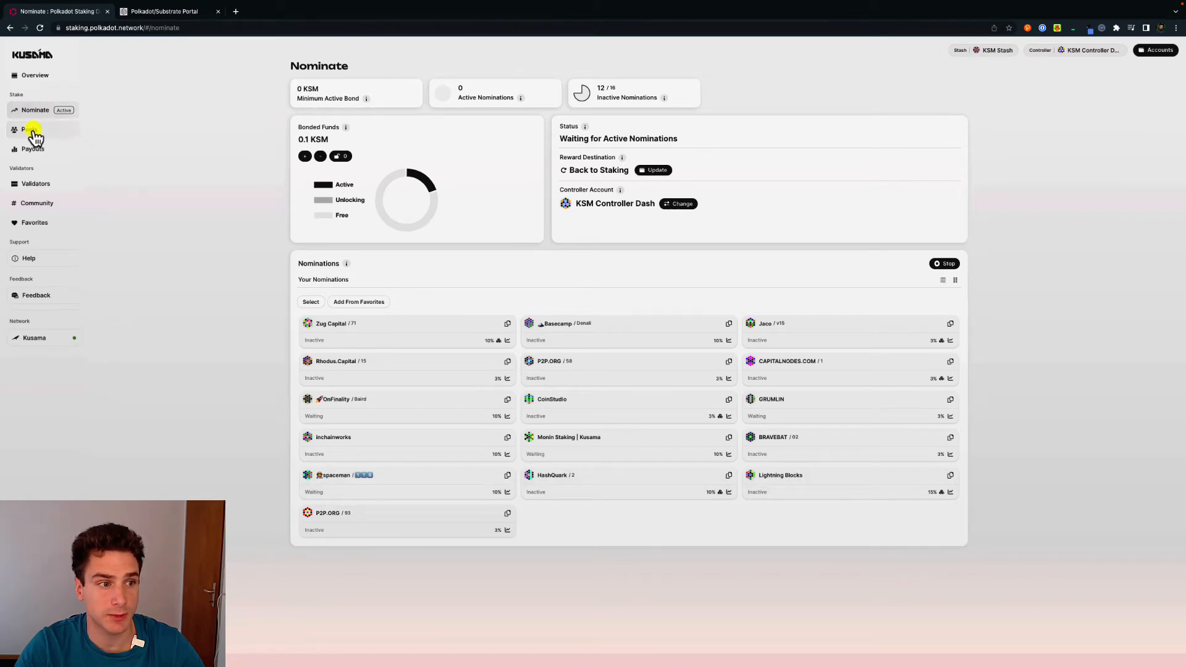
Go to the Pools overview showing 0.002 KSM minimum join bond and no membership
left_click(29, 129)
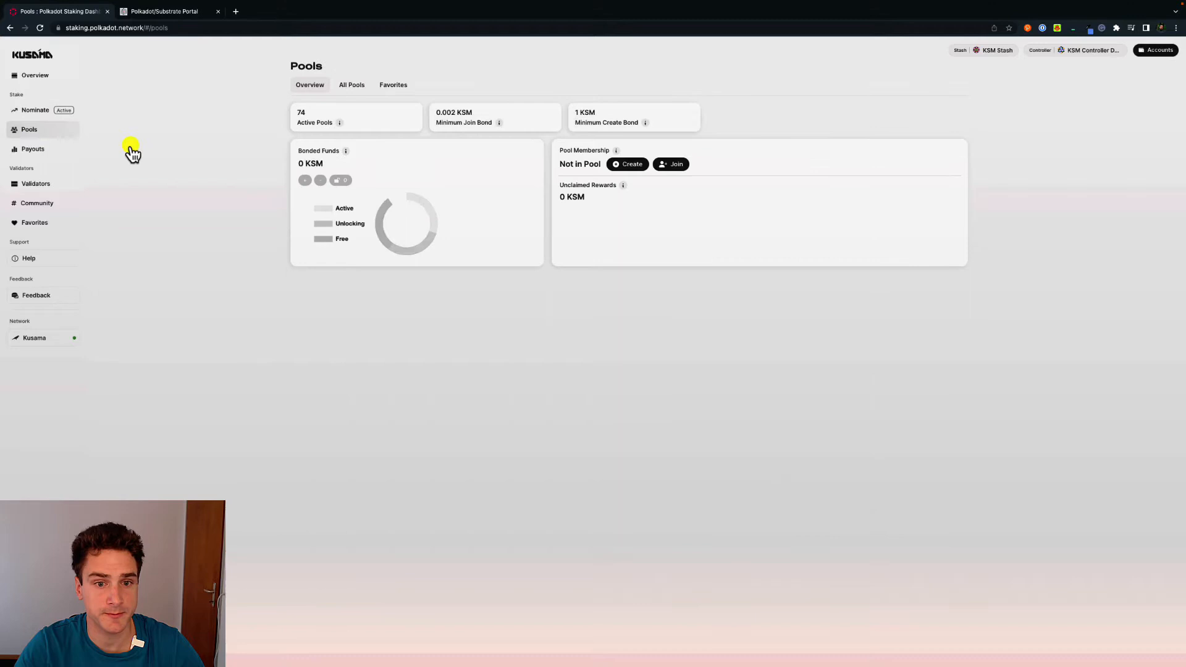
mouse_move(370, 122)
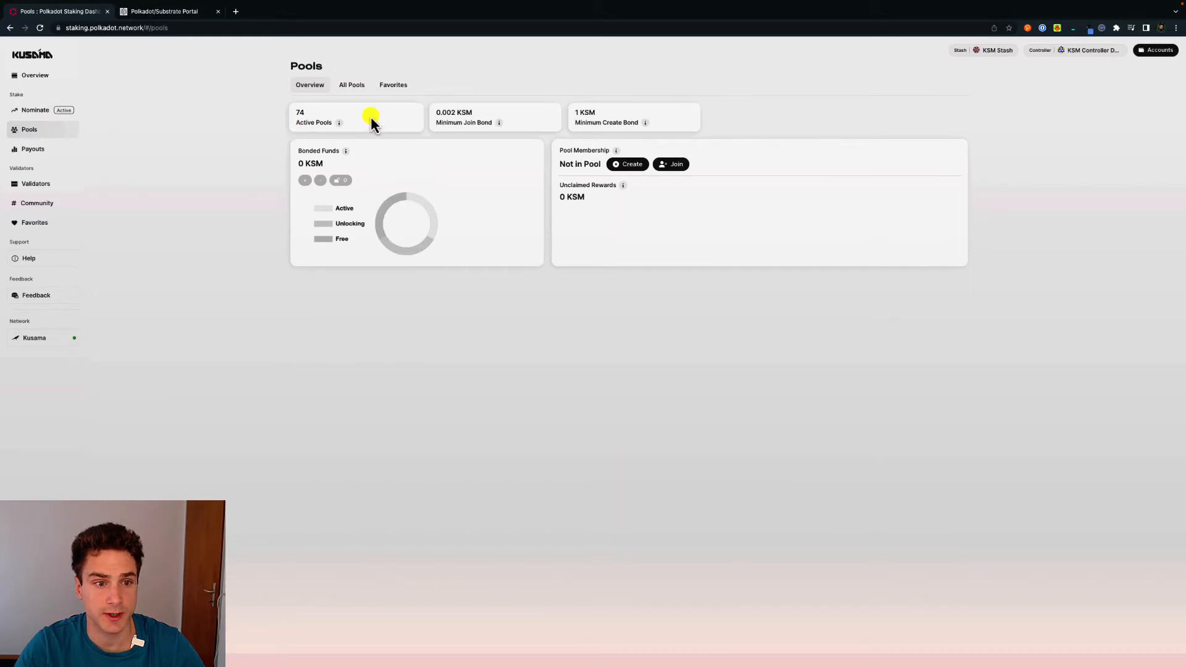
mouse_move(467, 135)
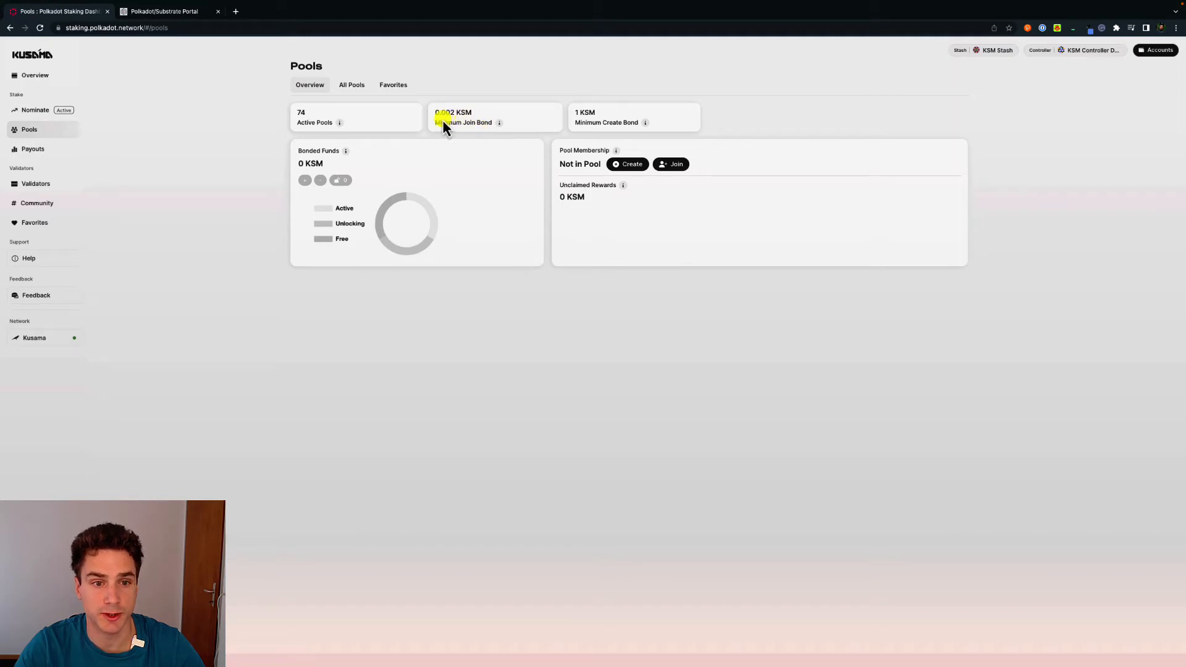
mouse_move(467, 127)
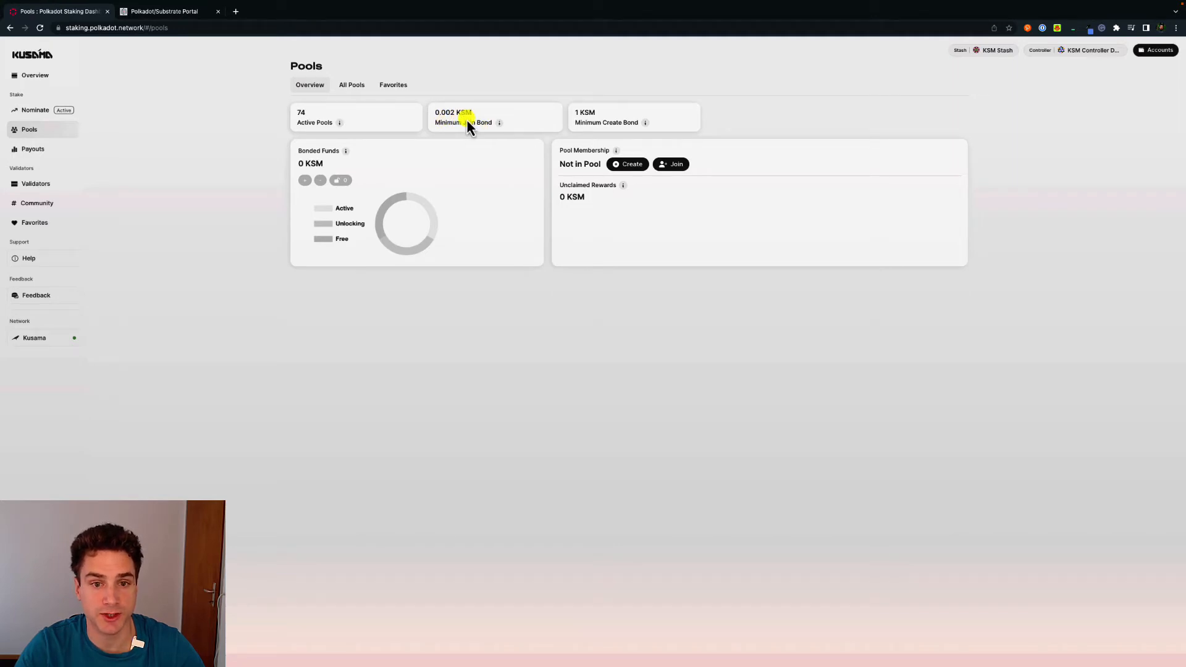
mouse_move(491, 121)
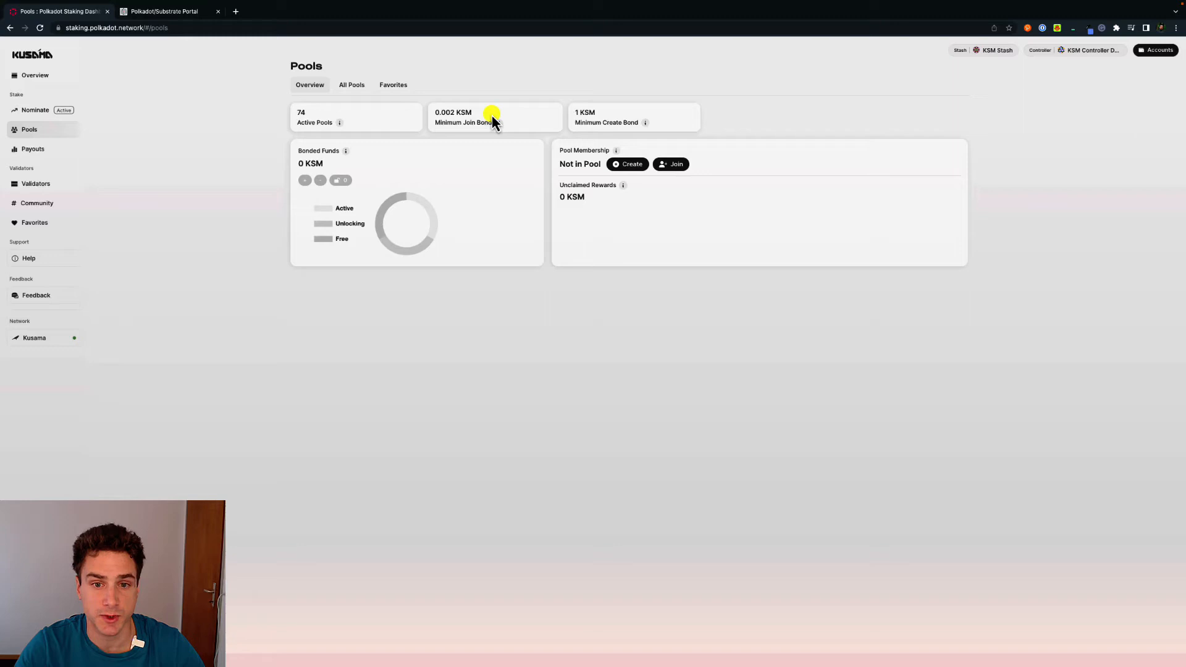
mouse_move(598, 125)
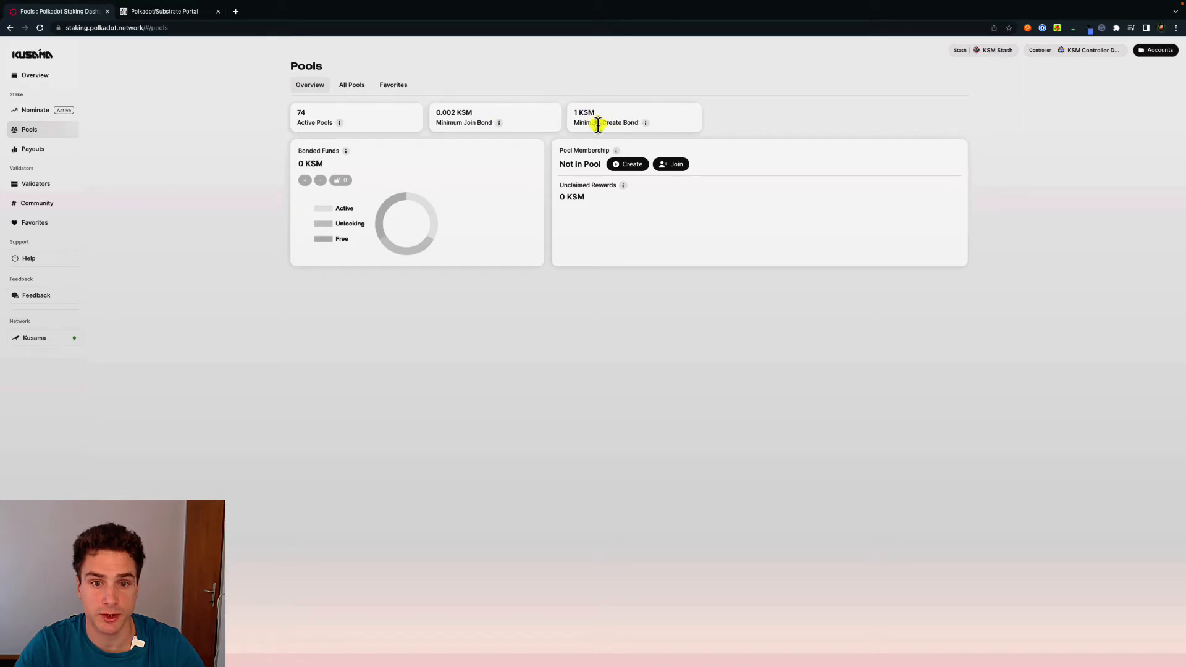
mouse_move(615, 127)
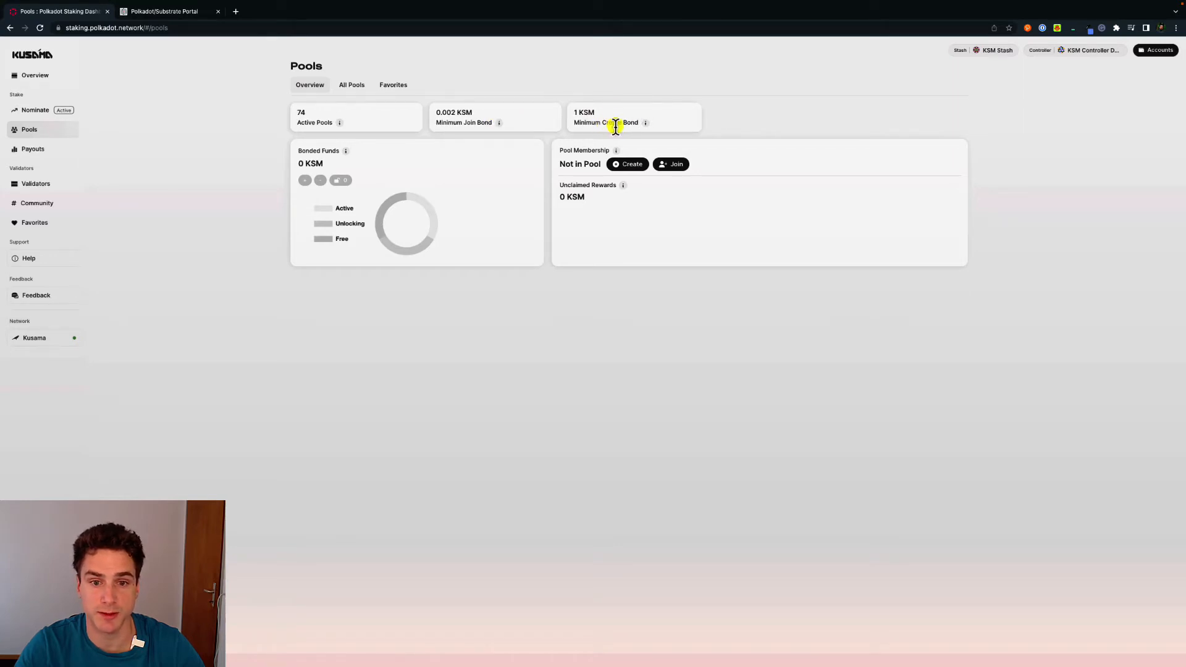
mouse_move(680, 143)
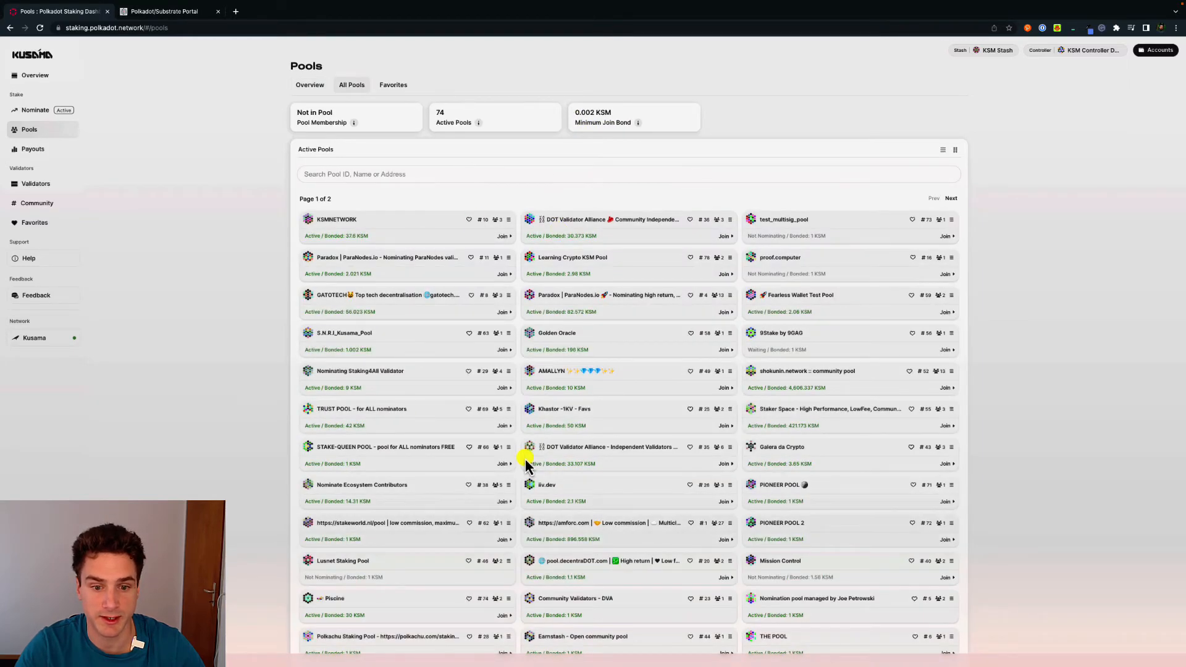
Scroll through the All Pools list of active Kusama nomination pools
scroll("down", 3)
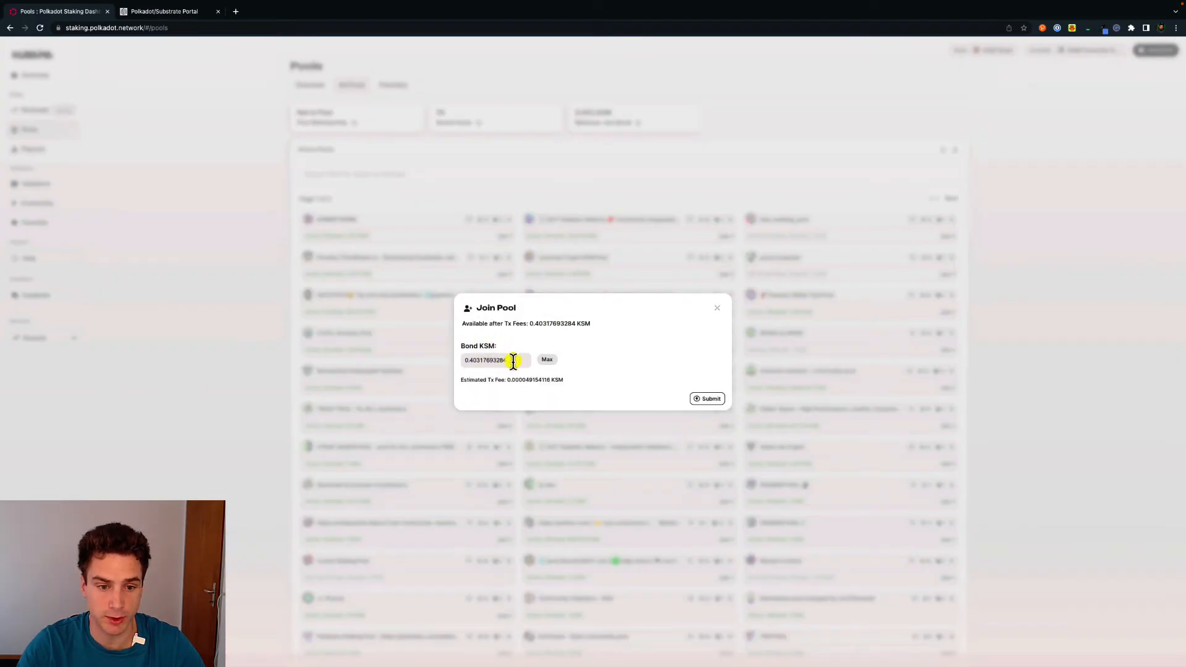
Submit a Join Pool request with a 0.005 KSM bond, prompting the nominationPools.join signature
type("0.005")
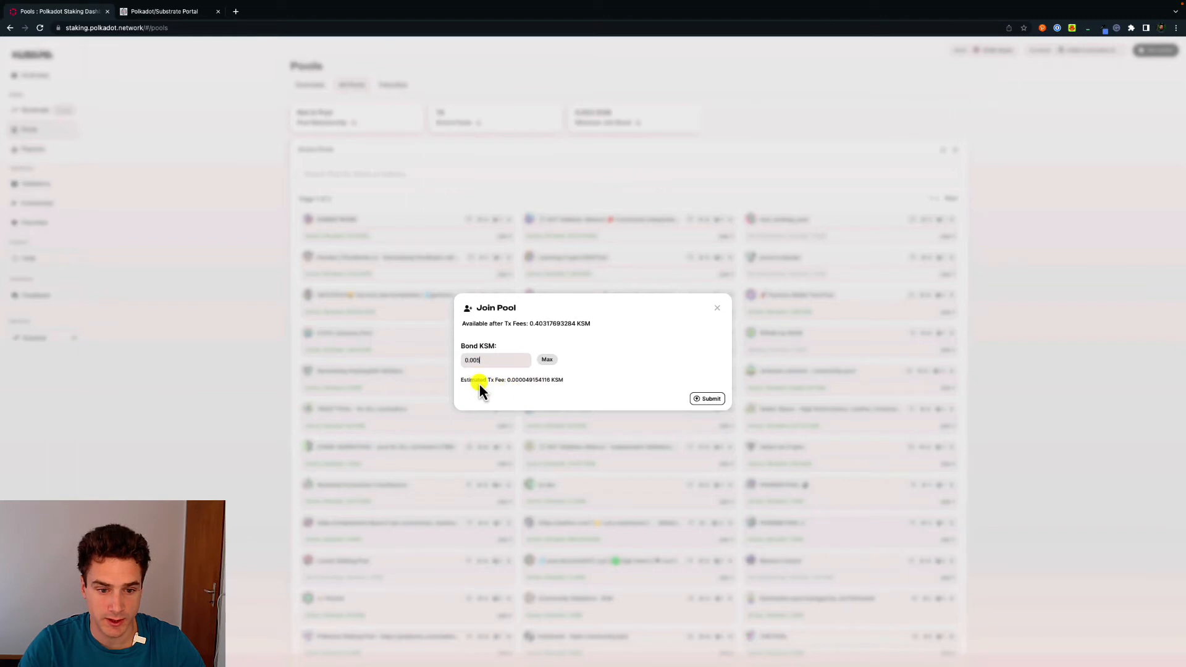
mouse_move(524, 385)
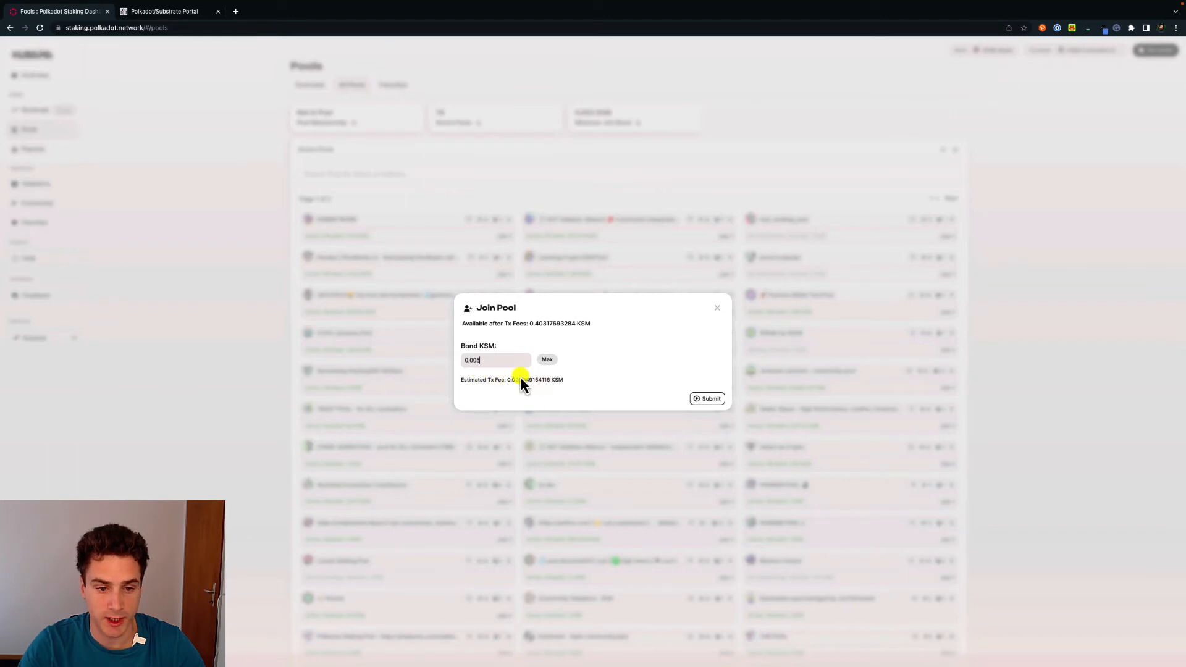
mouse_move(686, 378)
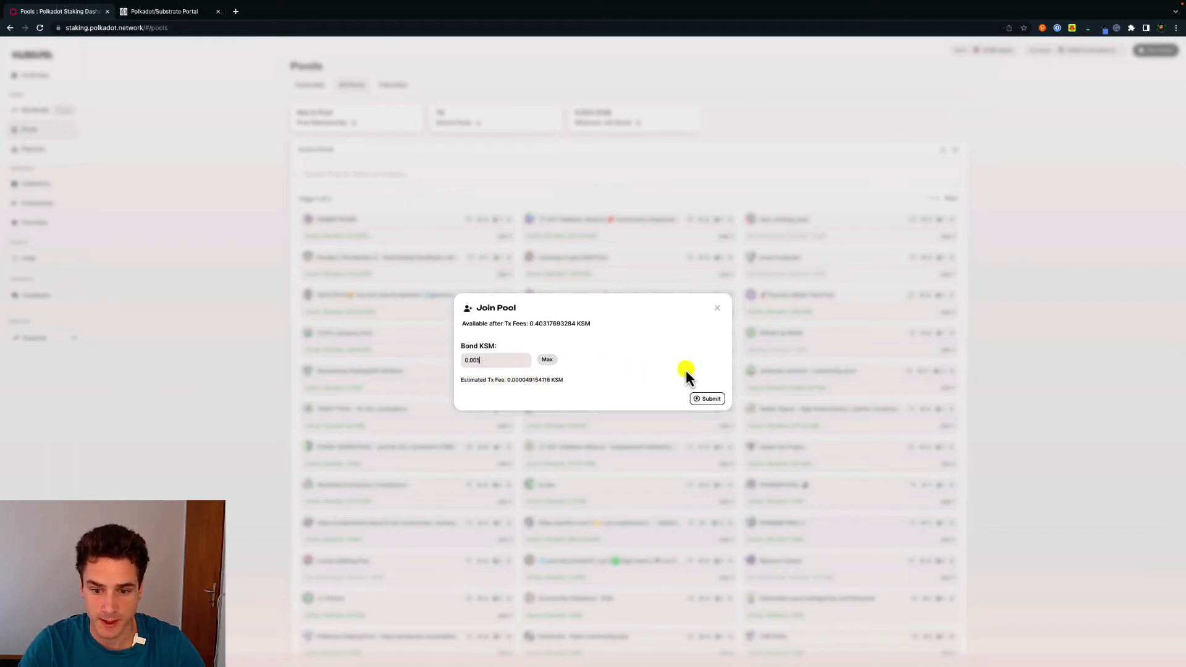
left_click(707, 399)
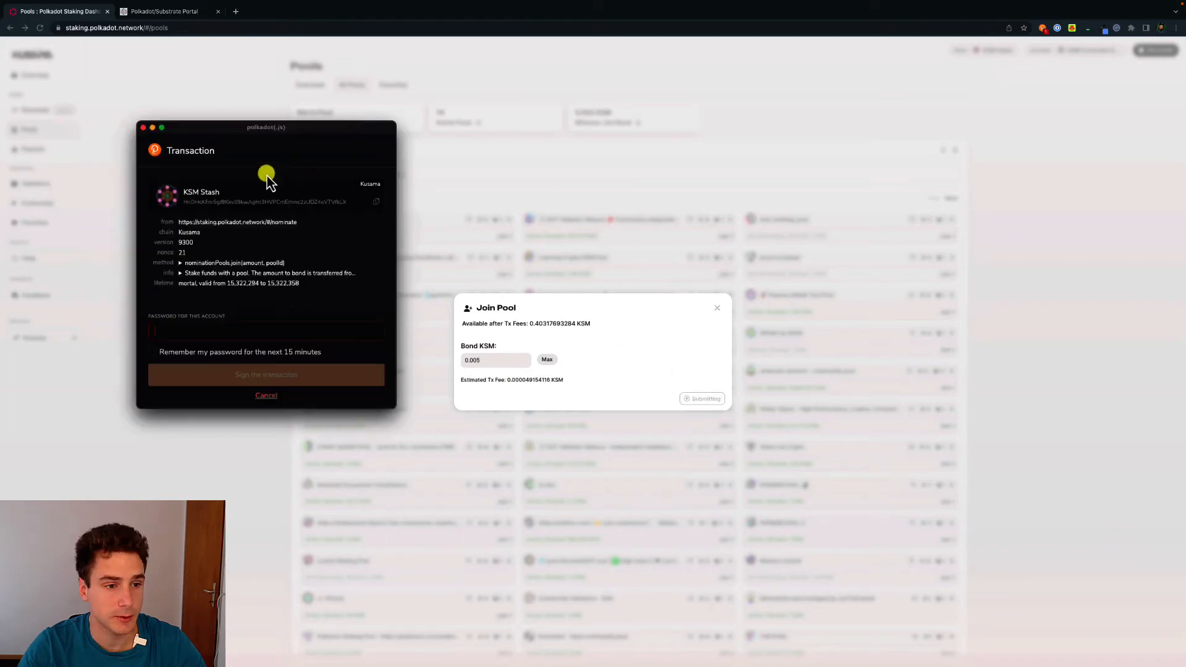
mouse_move(179, 250)
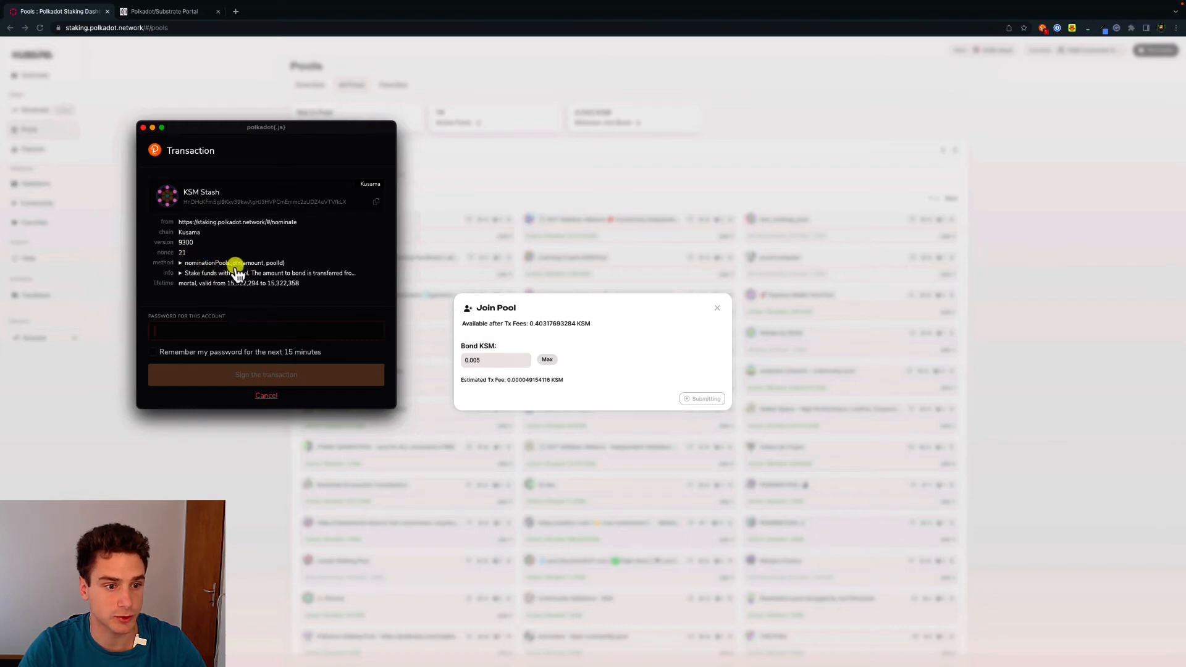
mouse_move(298, 254)
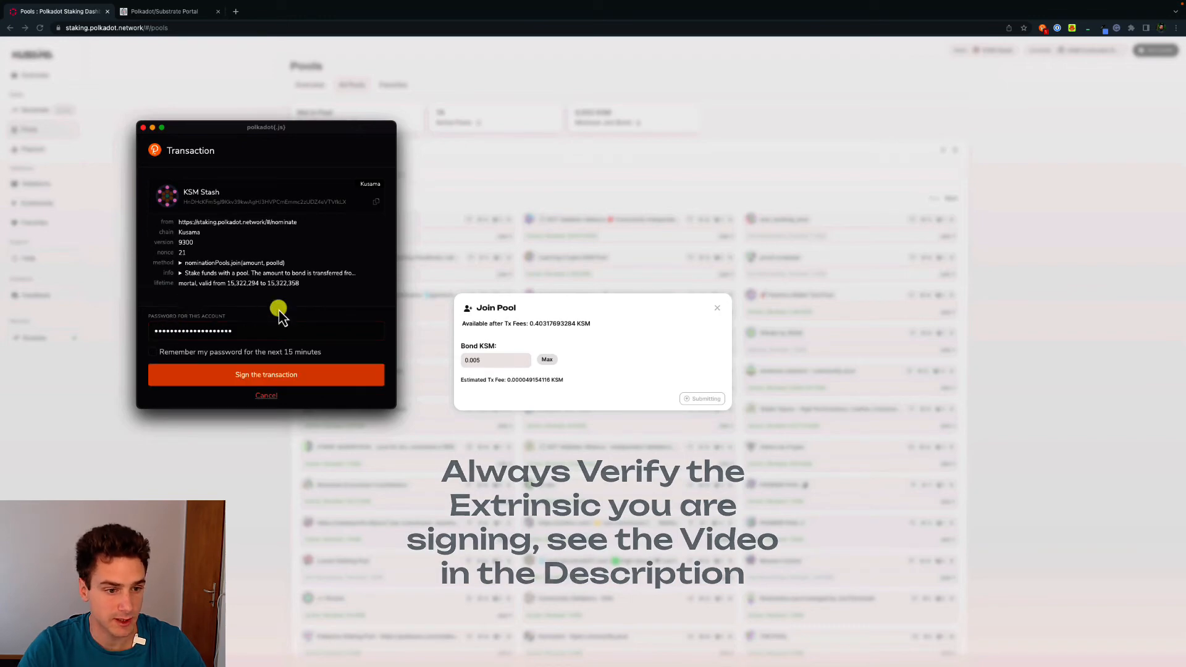
mouse_move(266, 374)
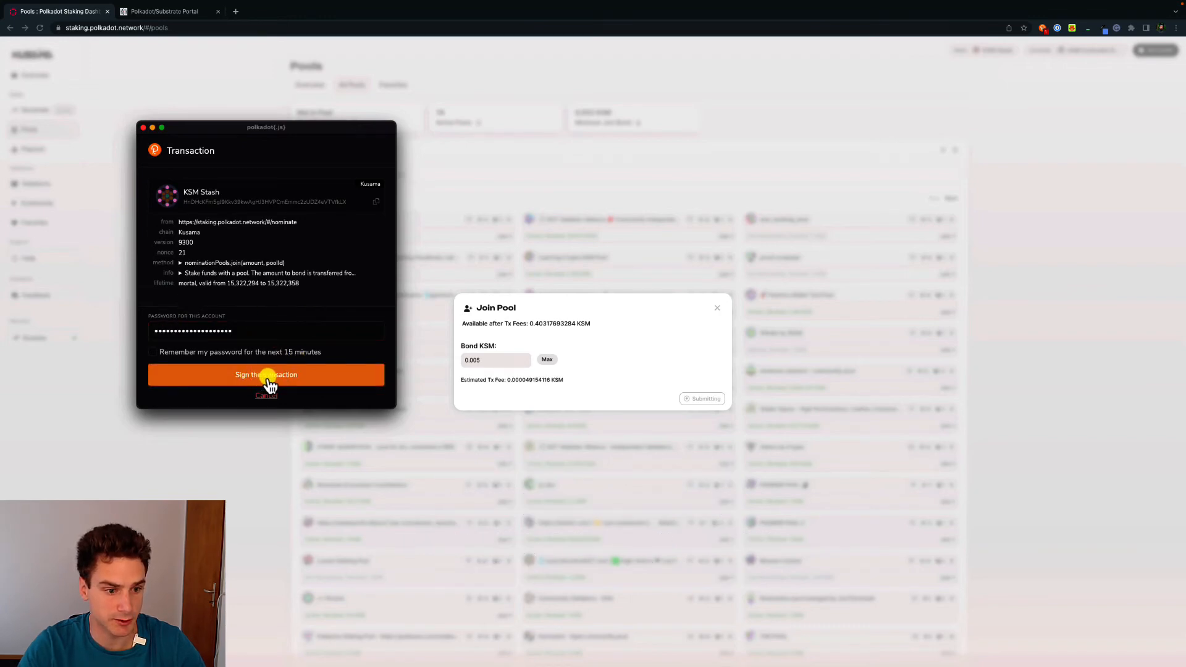
Sign and send the join transaction, making the stash a KSMNETWORK member with 0.005 KSM bonded
left_click(265, 374)
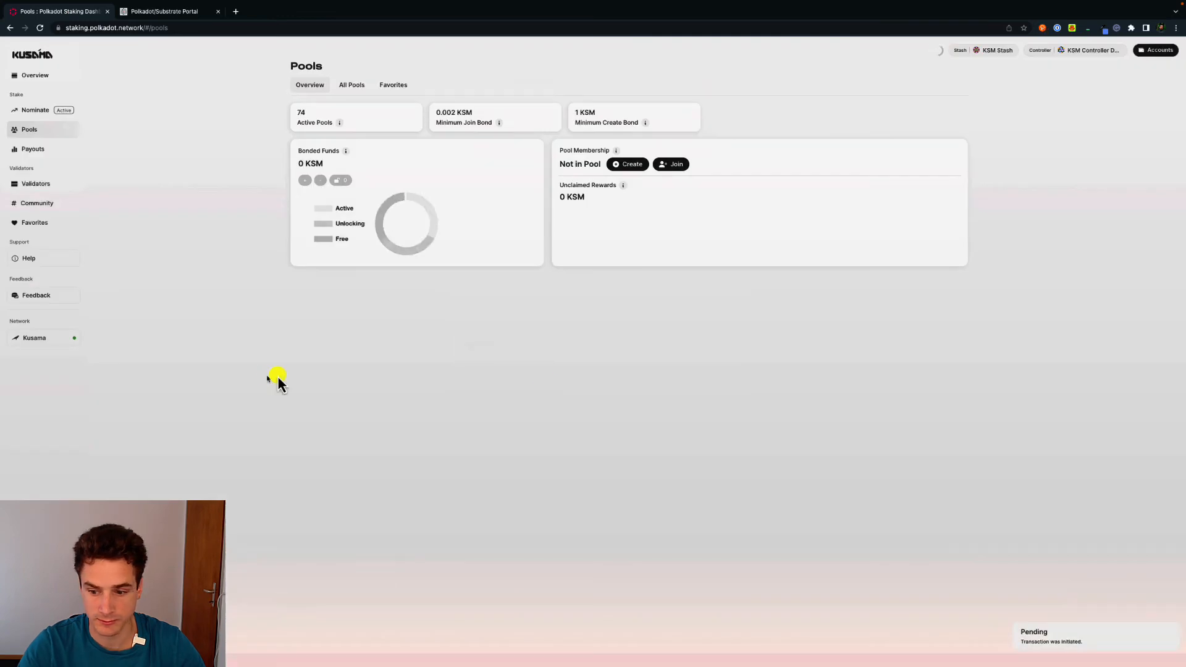
mouse_move(1082, 627)
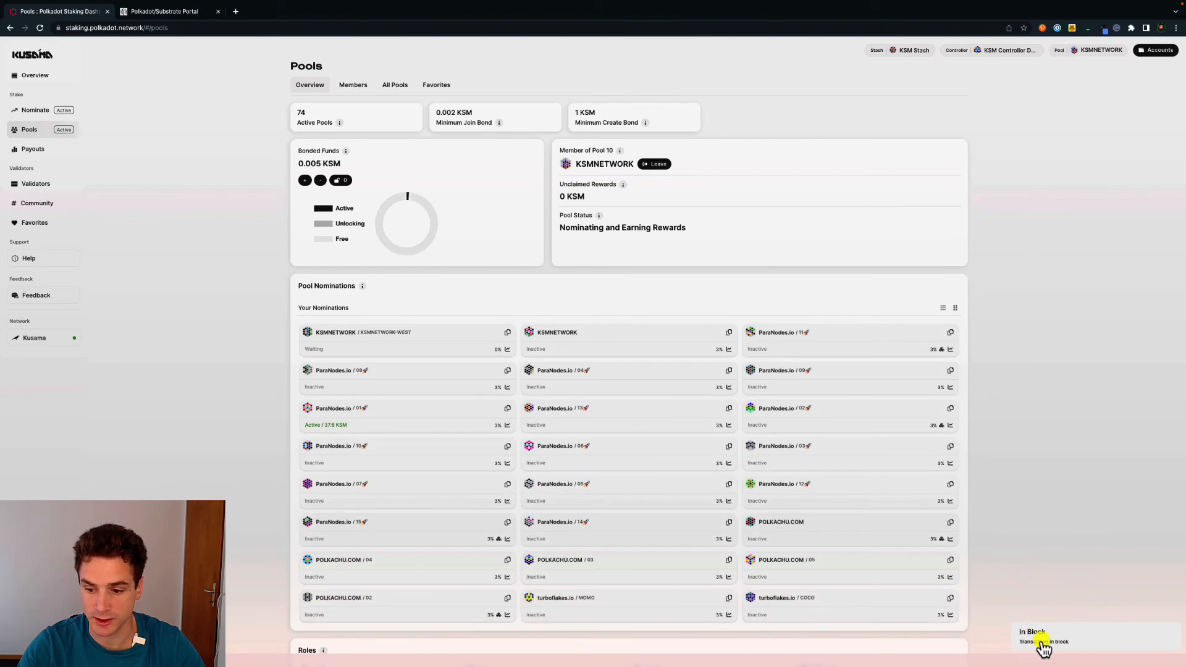
mouse_move(508, 309)
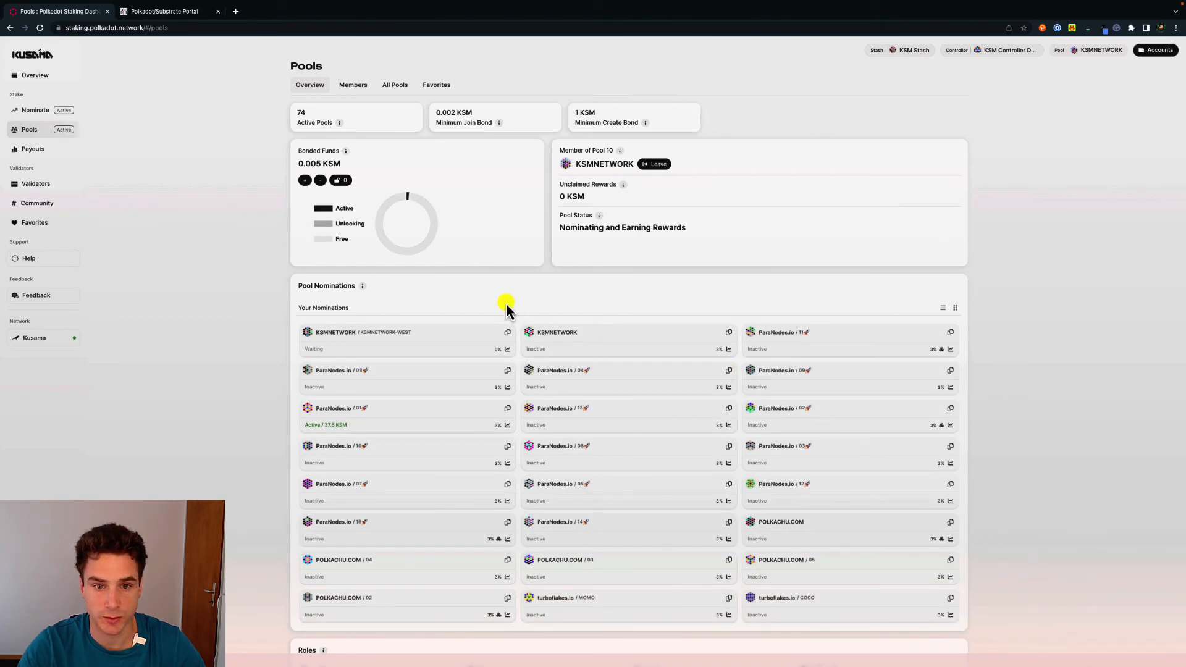
mouse_move(567, 168)
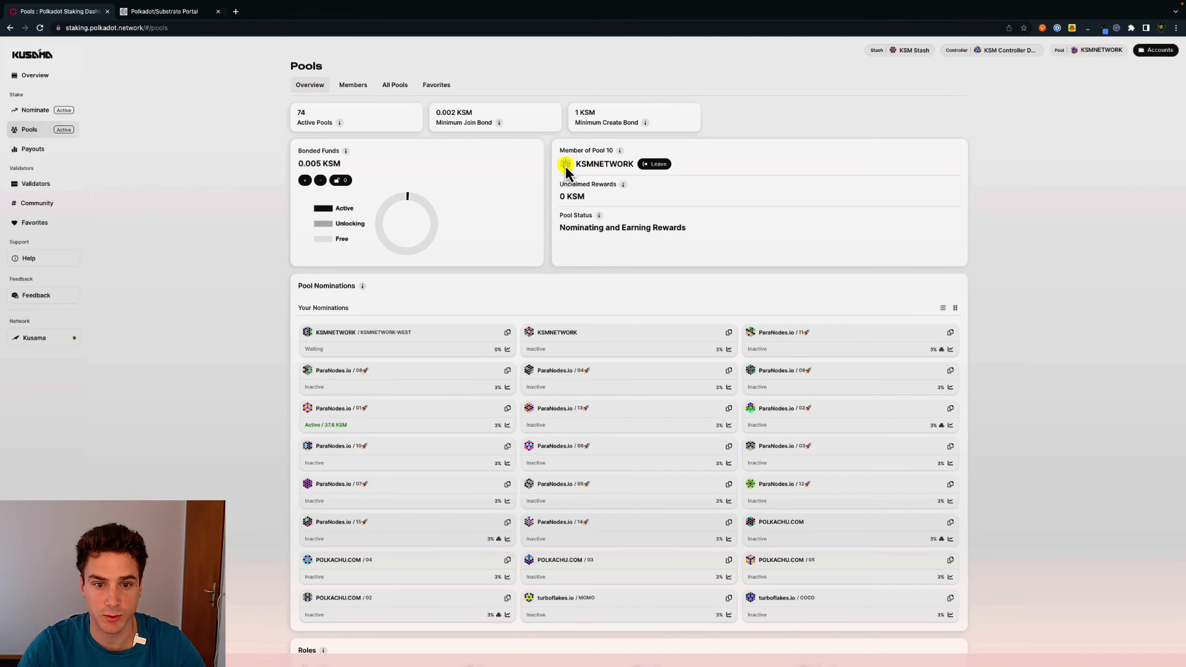